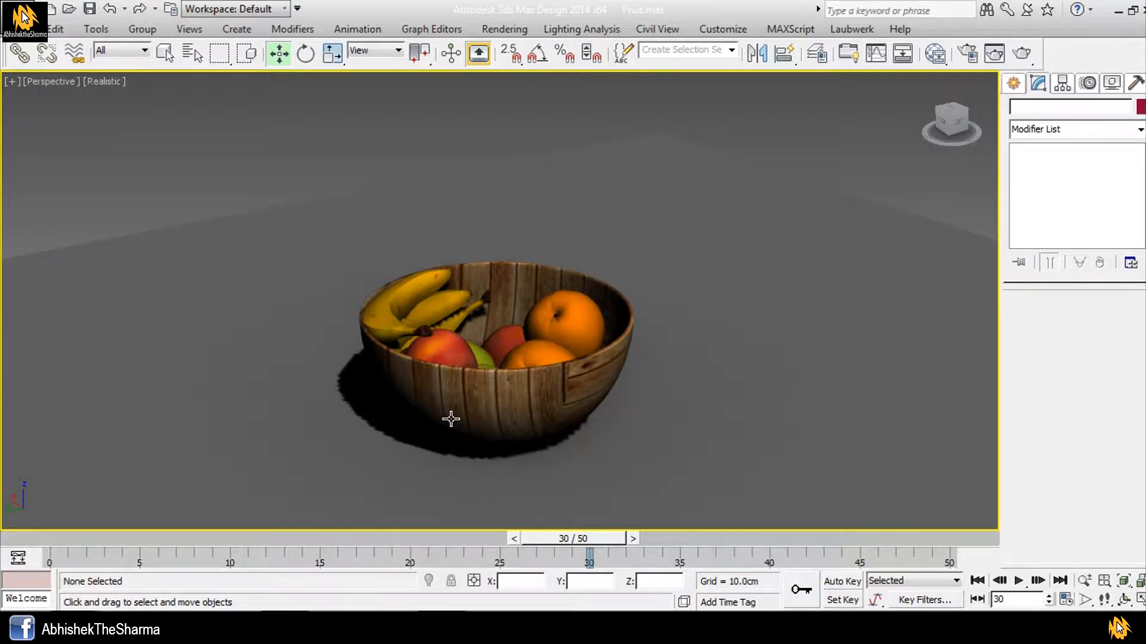
# - Play the finished fruit-bowl animation from the time controls to preview the result
pyautogui.click(357, 28)
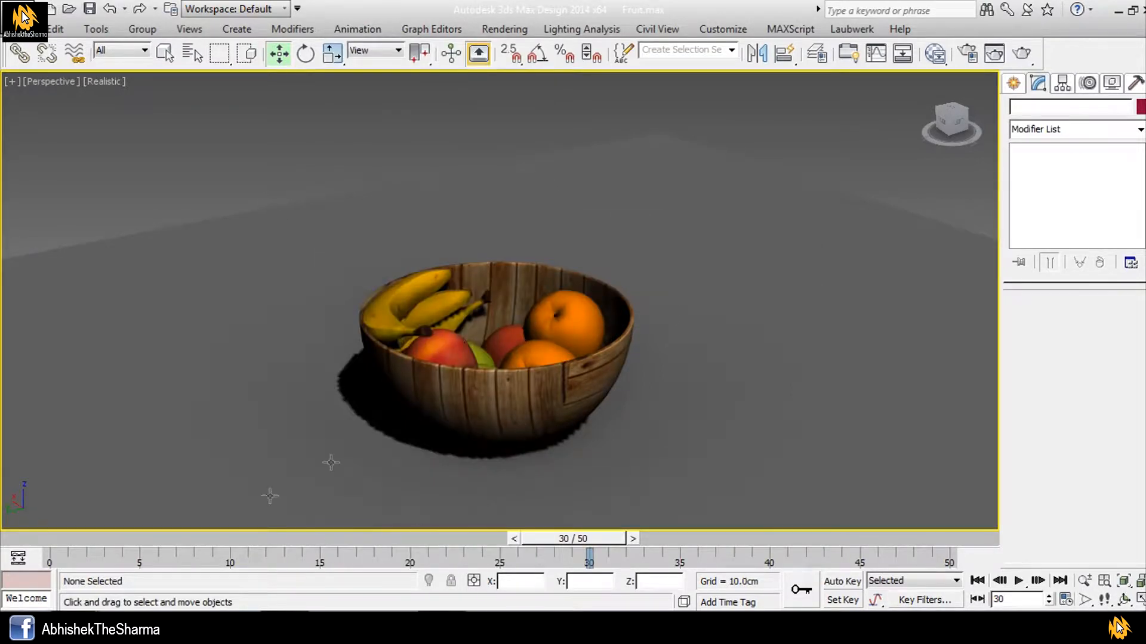
pyautogui.moveTo(594, 543)
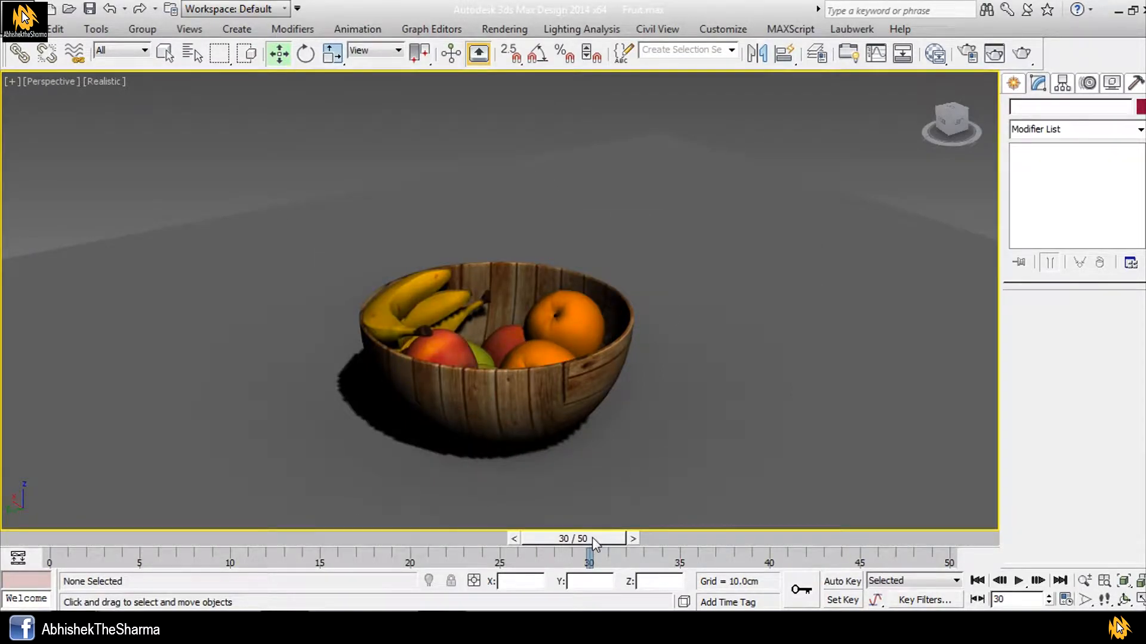
pyautogui.moveTo(1018, 582)
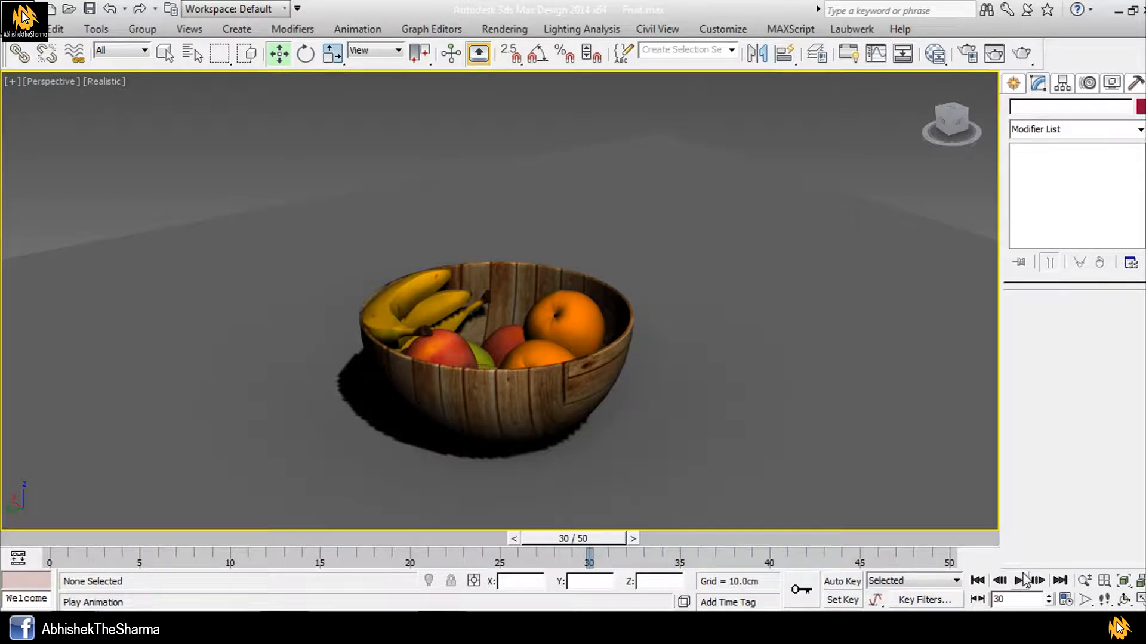
pyautogui.click(1023, 580)
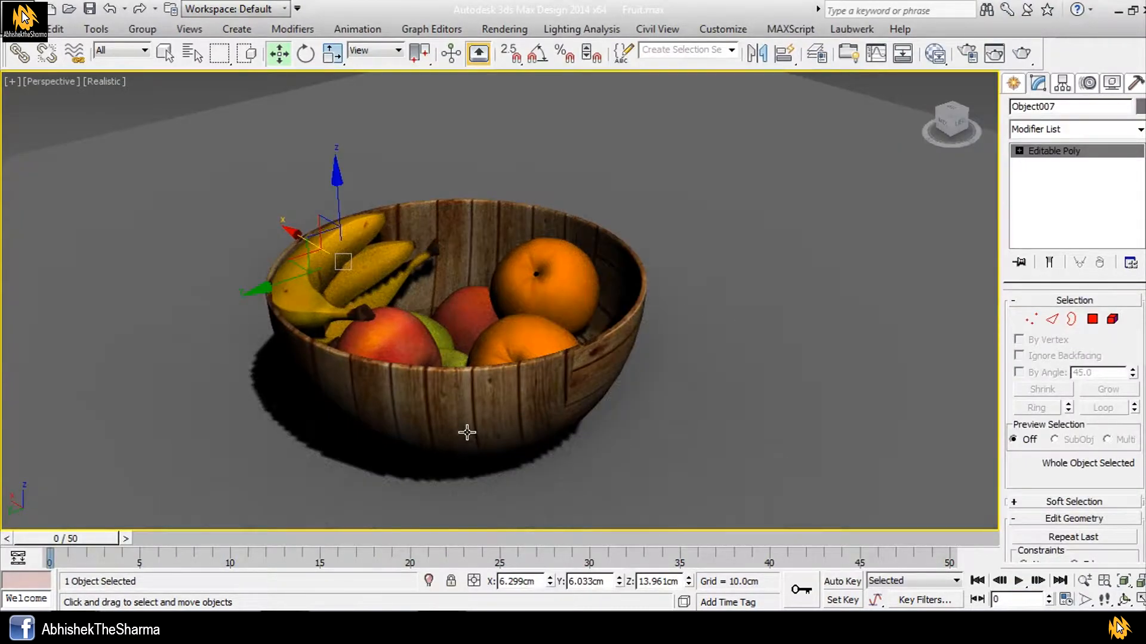
# - Move each fruit upward along Z so they all hang in the air above the bowl
pyautogui.scroll(-3)
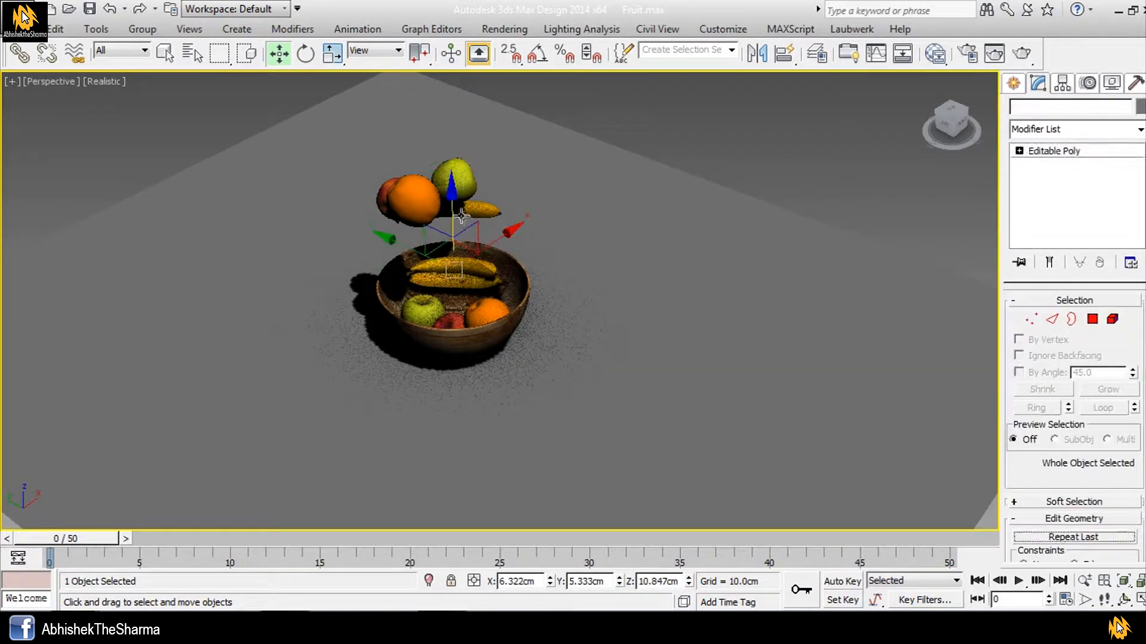
pyautogui.moveTo(453, 213); pyautogui.dragTo(447, 113)
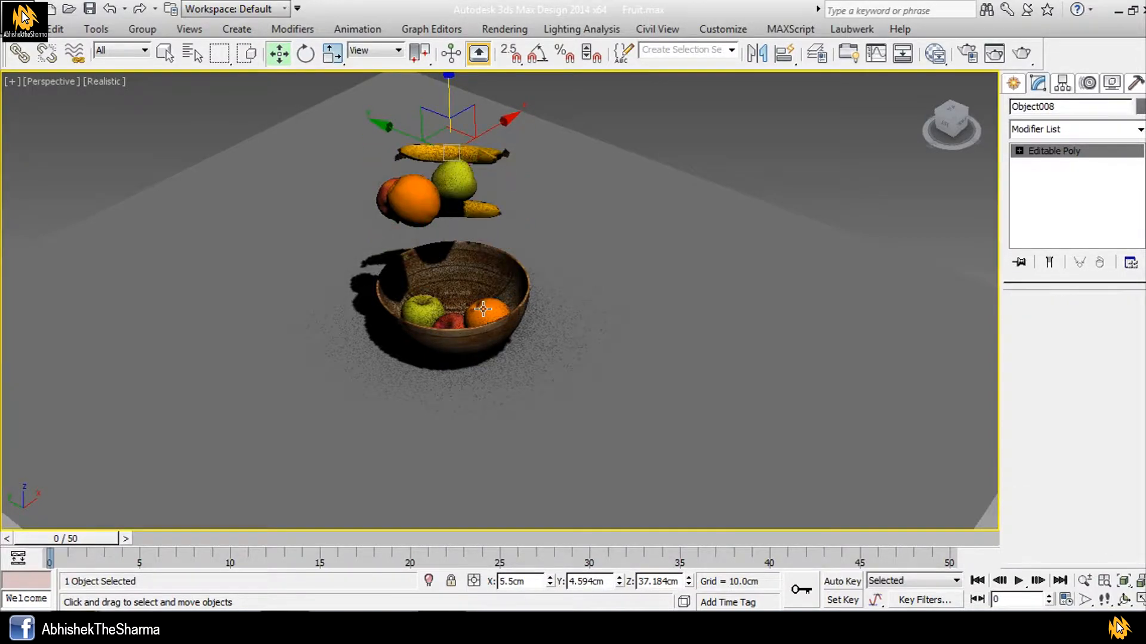
pyautogui.click(485, 158)
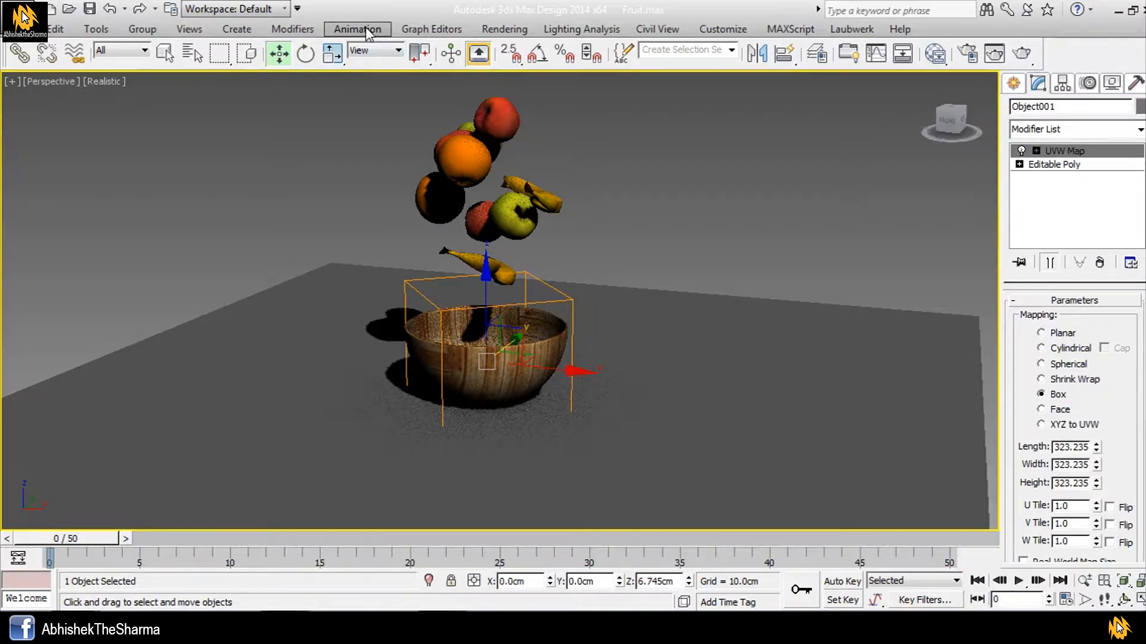
# - Set the bowl as a MassFX static rigid body with a non-convex collision shape type
pyautogui.click(357, 29)
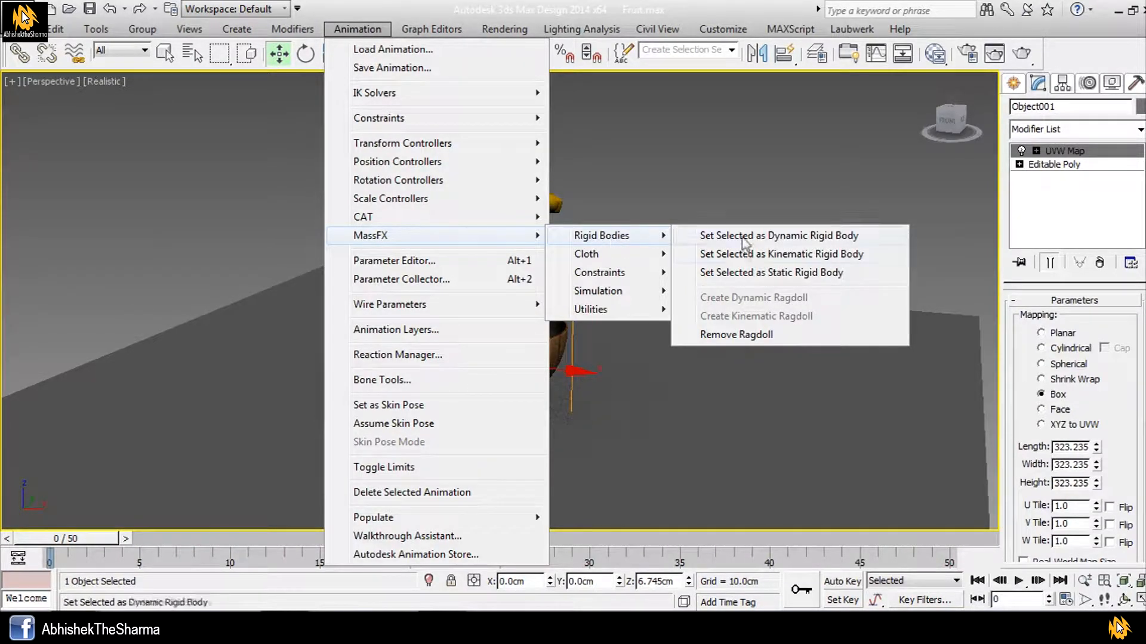
pyautogui.moveTo(770, 272)
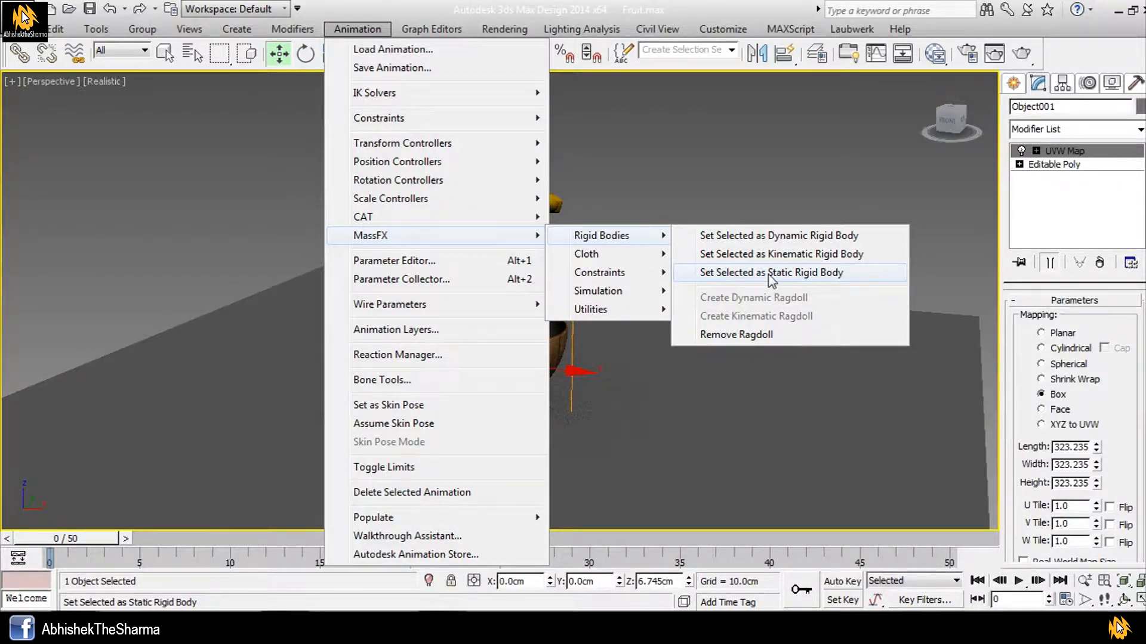
pyautogui.click(770, 272)
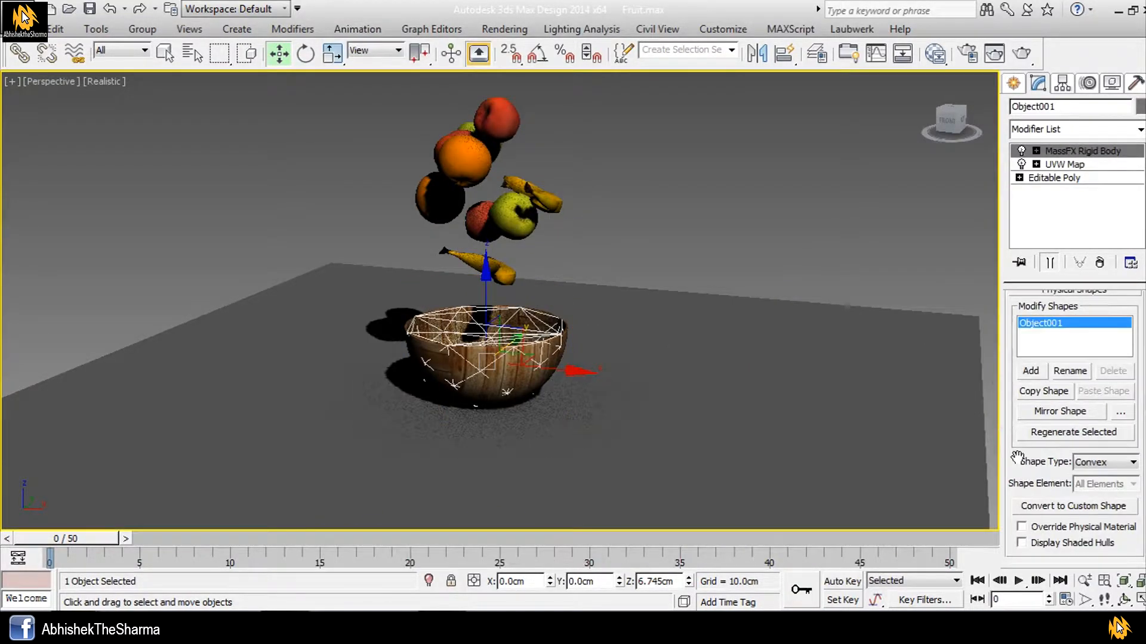
pyautogui.scroll(-3)
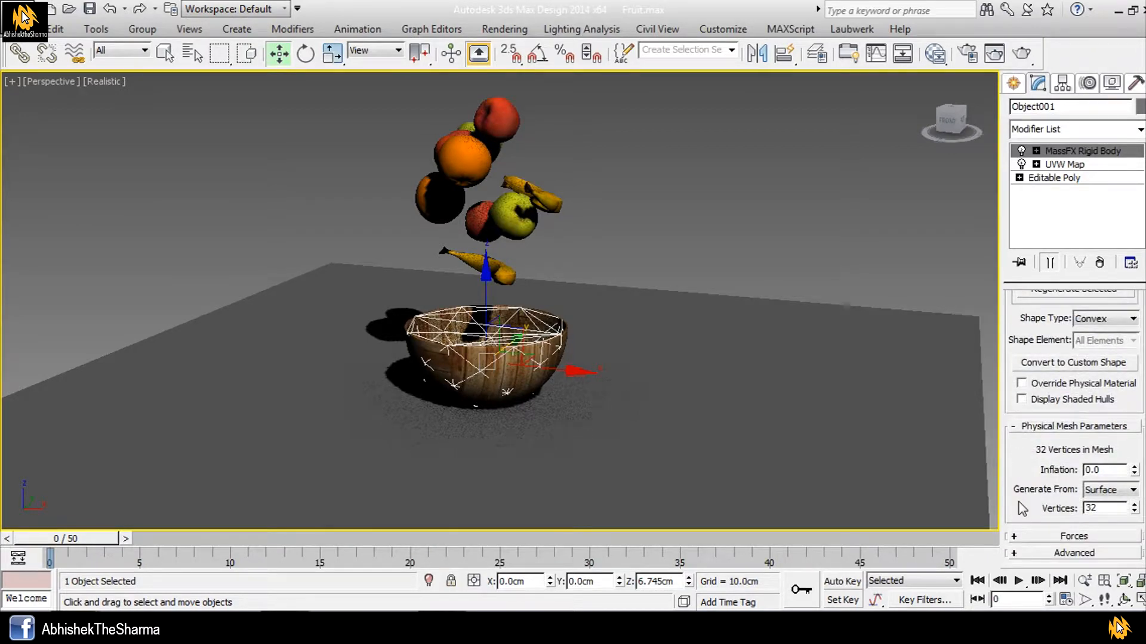
pyautogui.scroll(3)
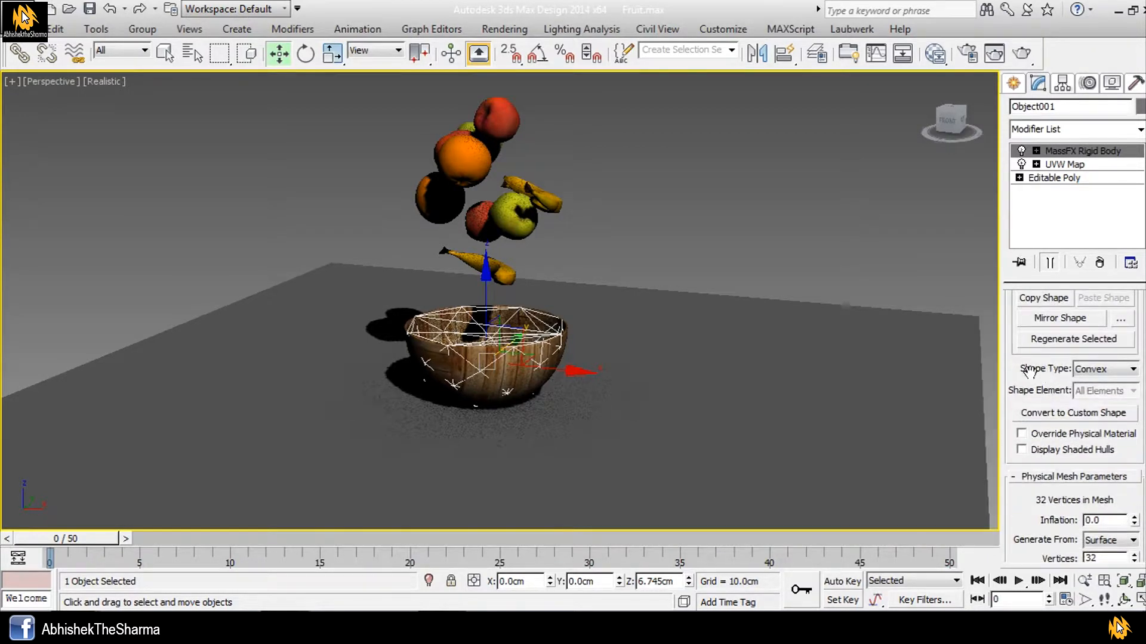
pyautogui.click(1133, 369)
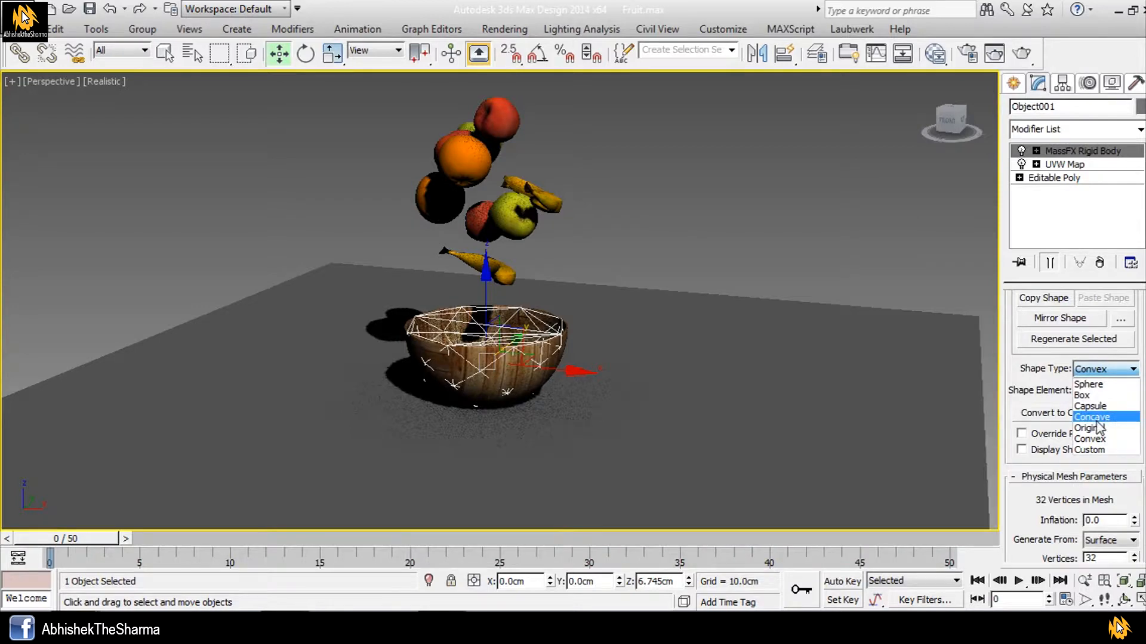
pyautogui.click(1092, 428)
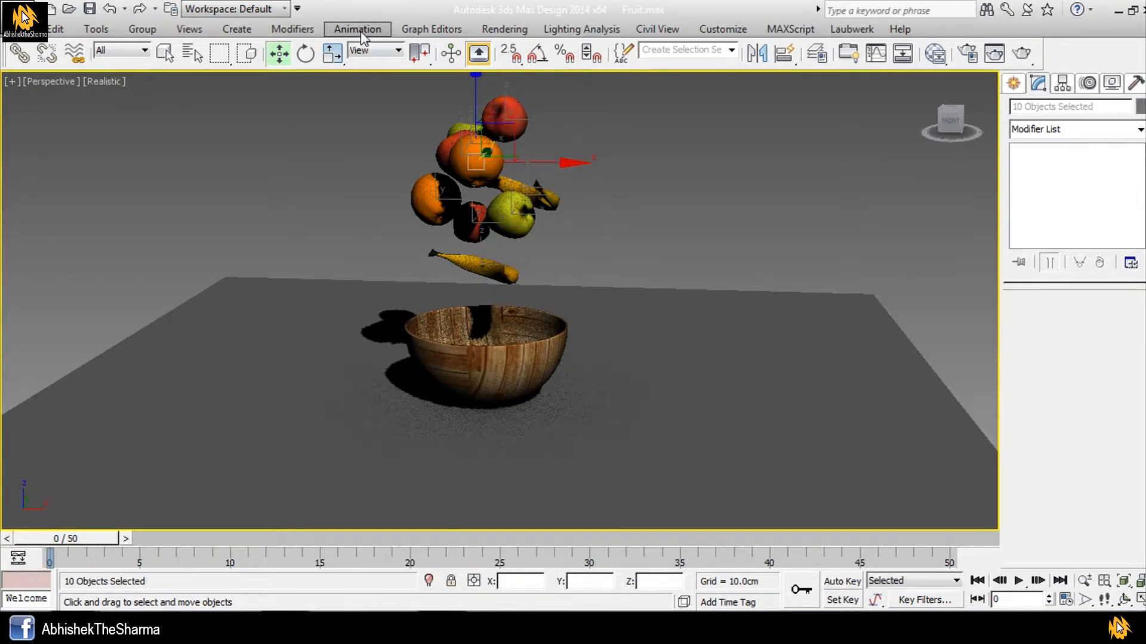
# - Set the ten fruits as MassFX dynamic rigid bodies and play the simulation so they drop into the bowl
pyautogui.click(357, 28)
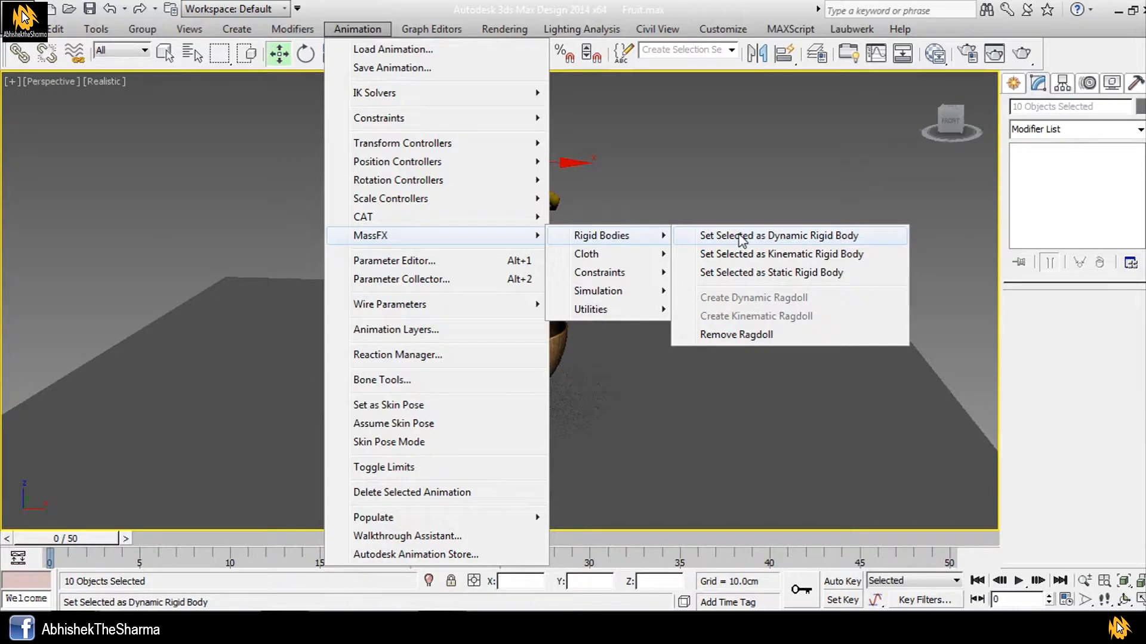
pyautogui.click(779, 235)
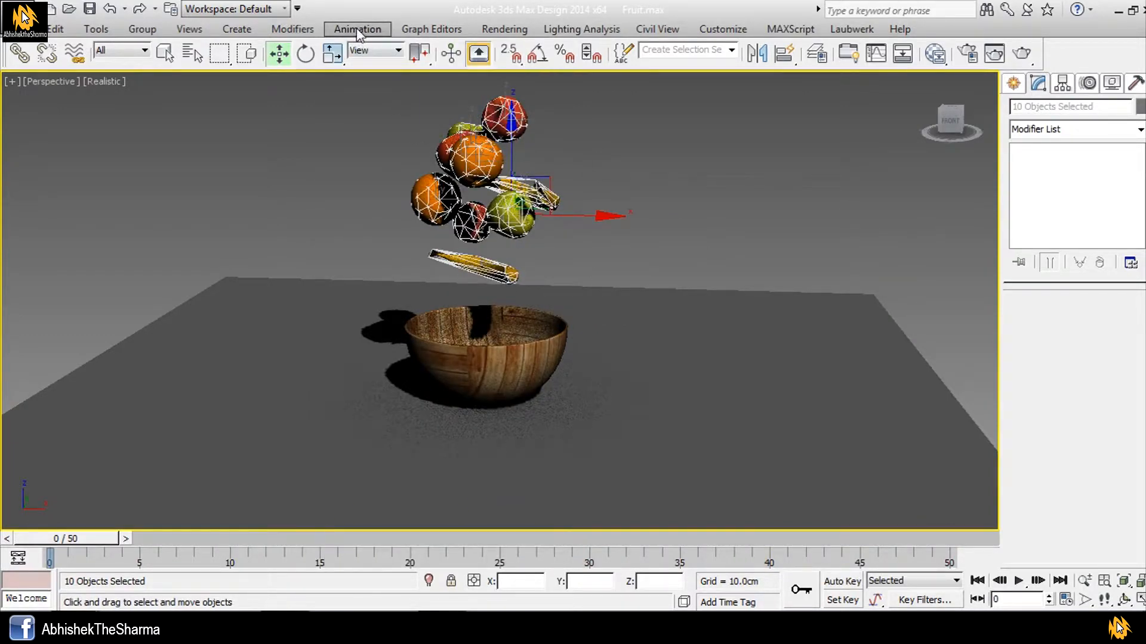
pyautogui.click(357, 28)
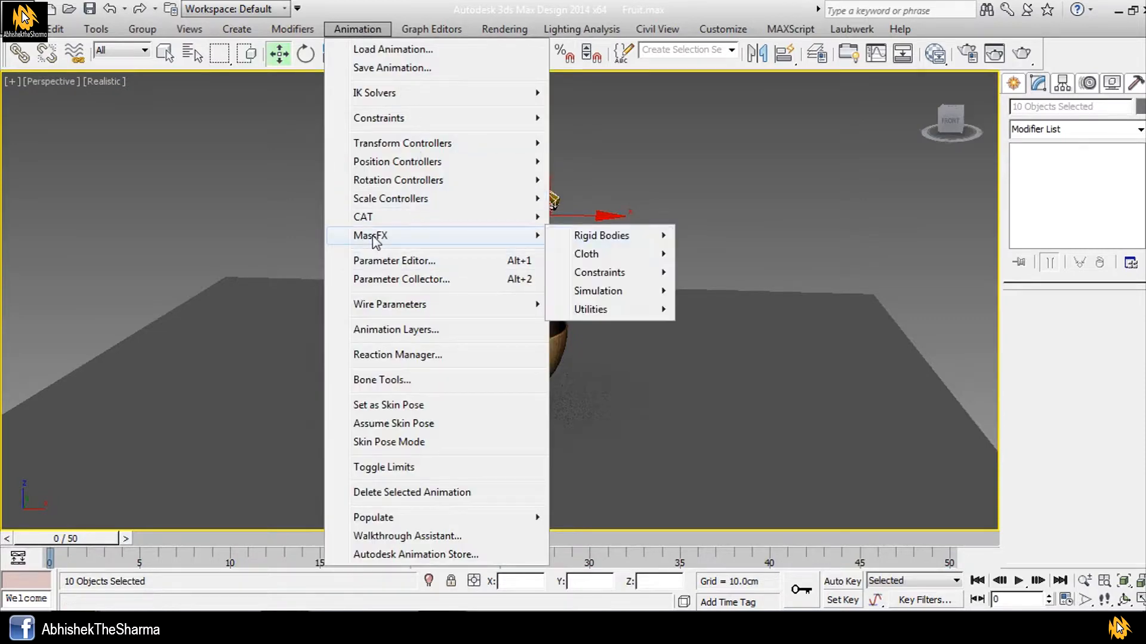
pyautogui.moveTo(596, 292)
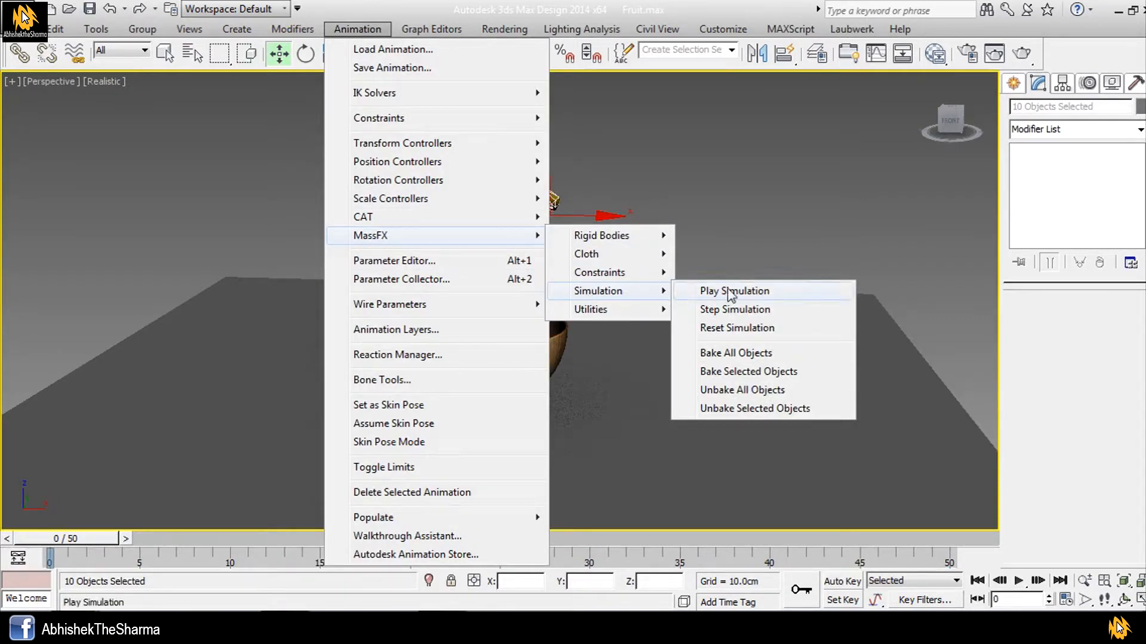
pyautogui.click(734, 291)
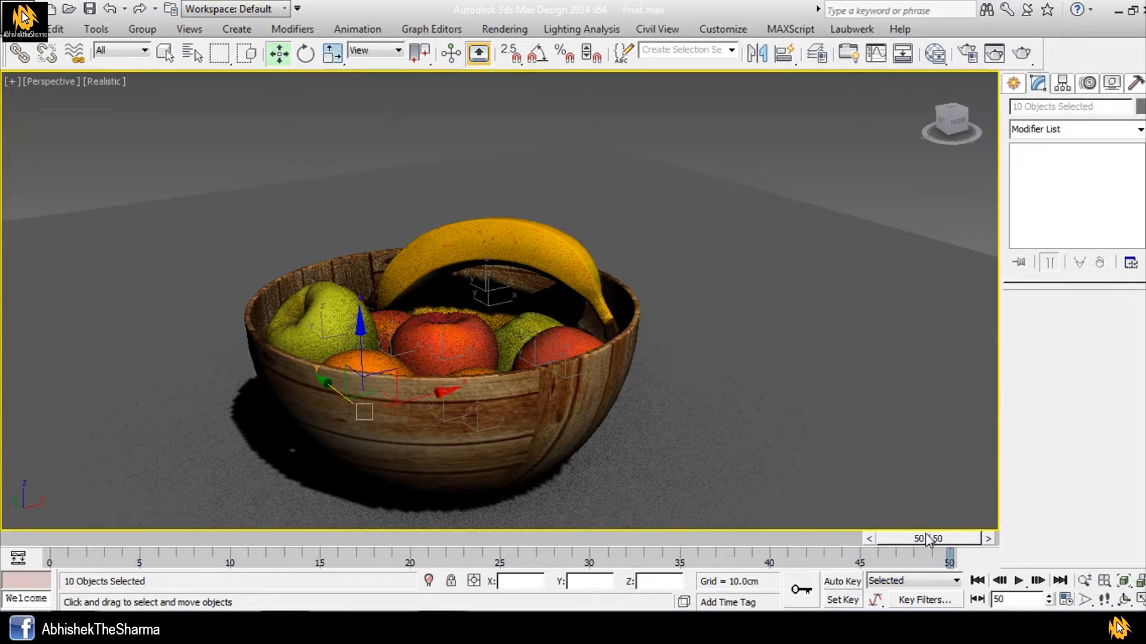
# - Reset the MassFX simulation and bake all objects into keyframes
pyautogui.click(356, 28)
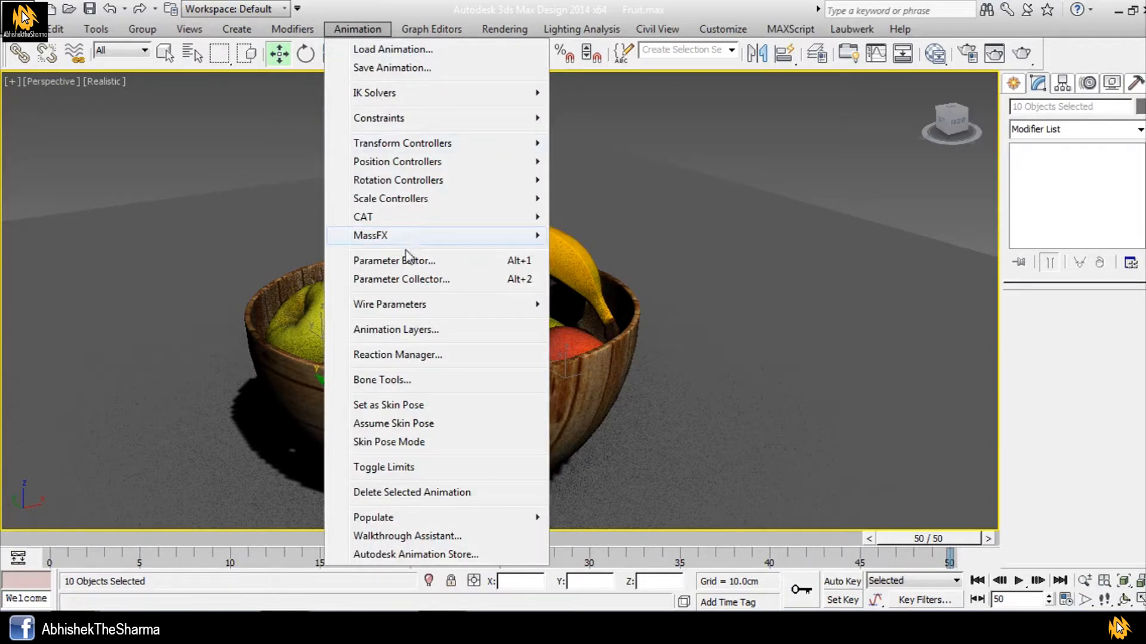
pyautogui.moveTo(370, 235)
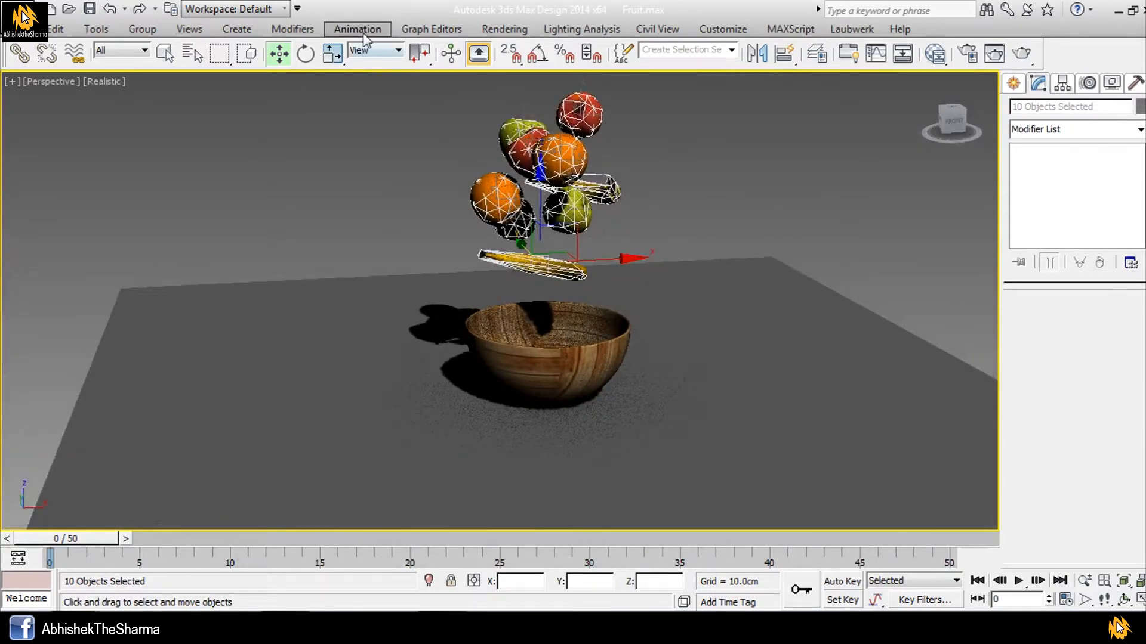
pyautogui.click(357, 29)
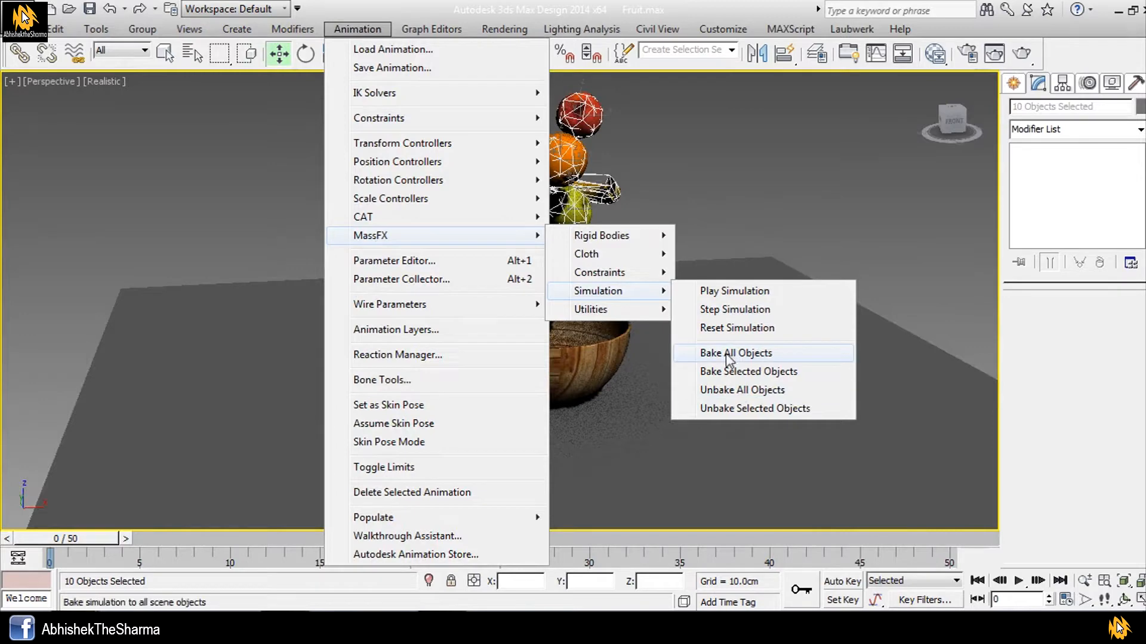
pyautogui.click(735, 353)
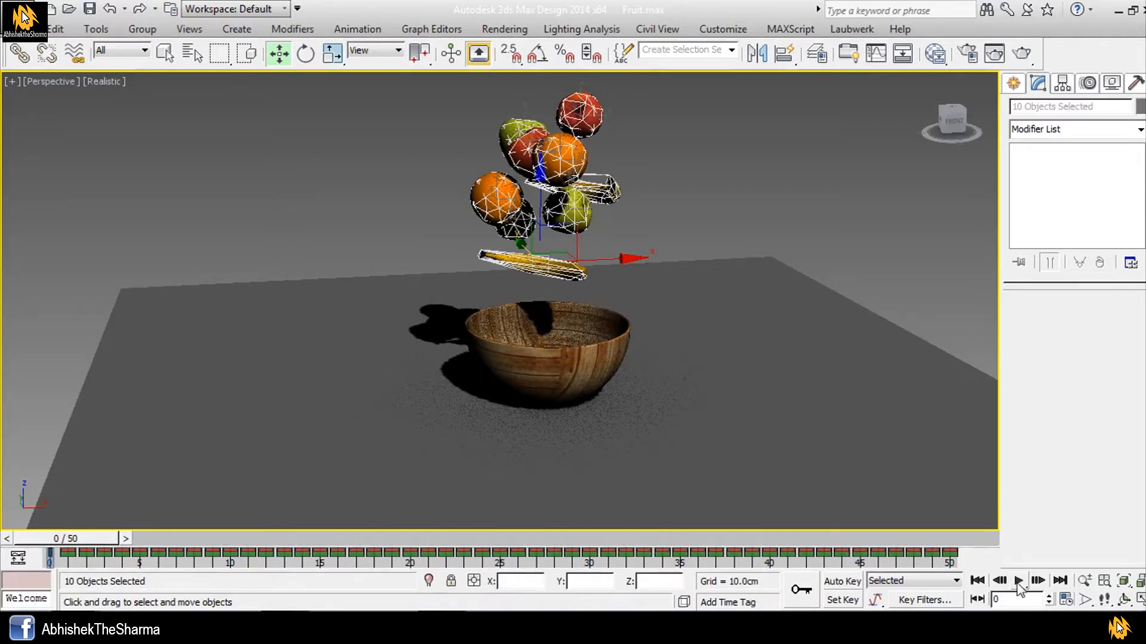
# - Play the baked animation, clear the selection, and scrub frames 0 to 50 to watch the fruit settle
pyautogui.click(1018, 581)
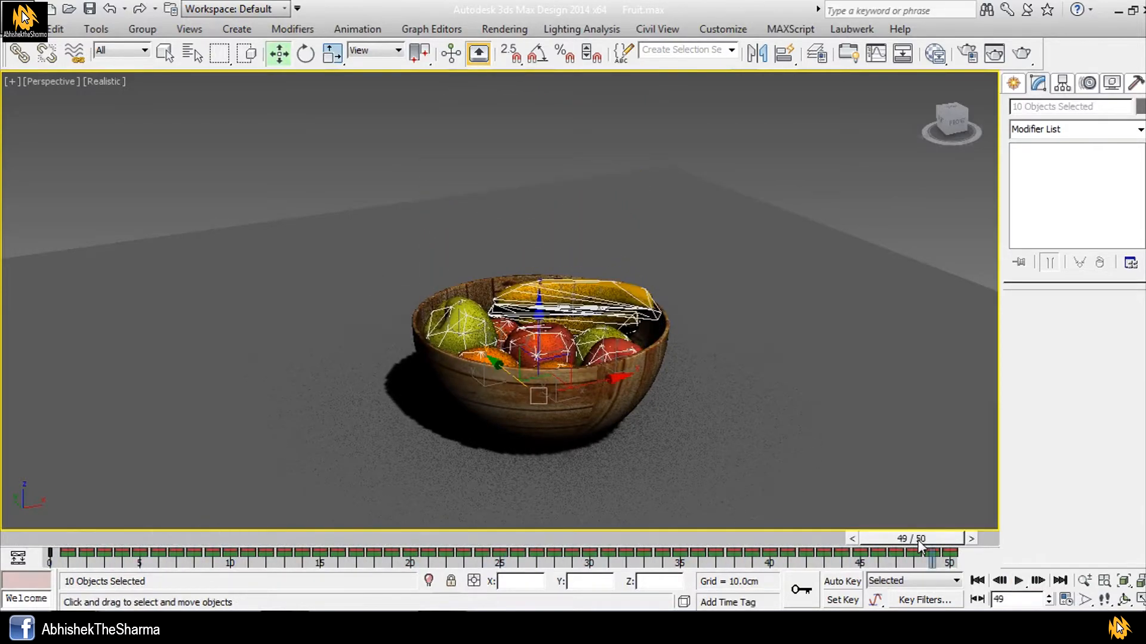
pyautogui.click(972, 538)
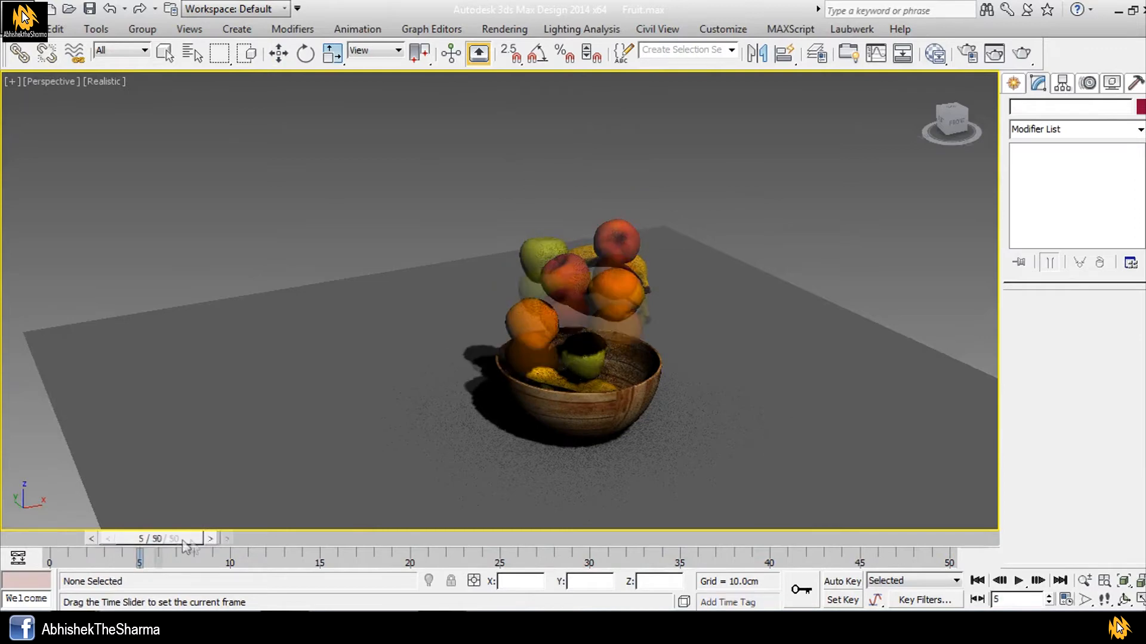
pyautogui.moveTo(139, 538); pyautogui.dragTo(320, 538)
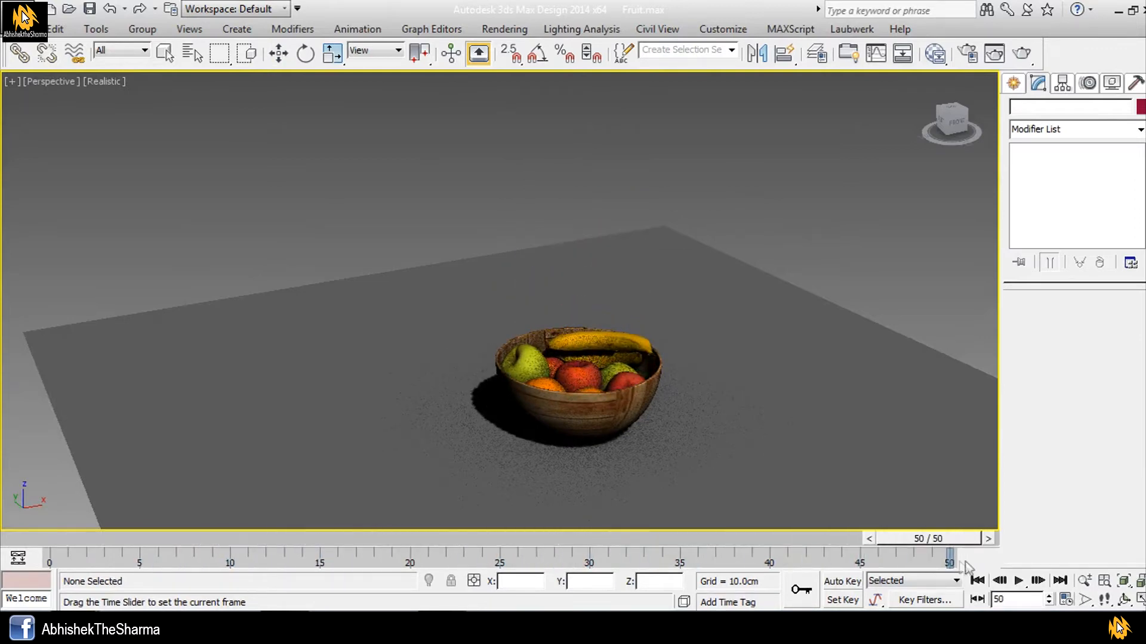
pyautogui.click(279, 53)
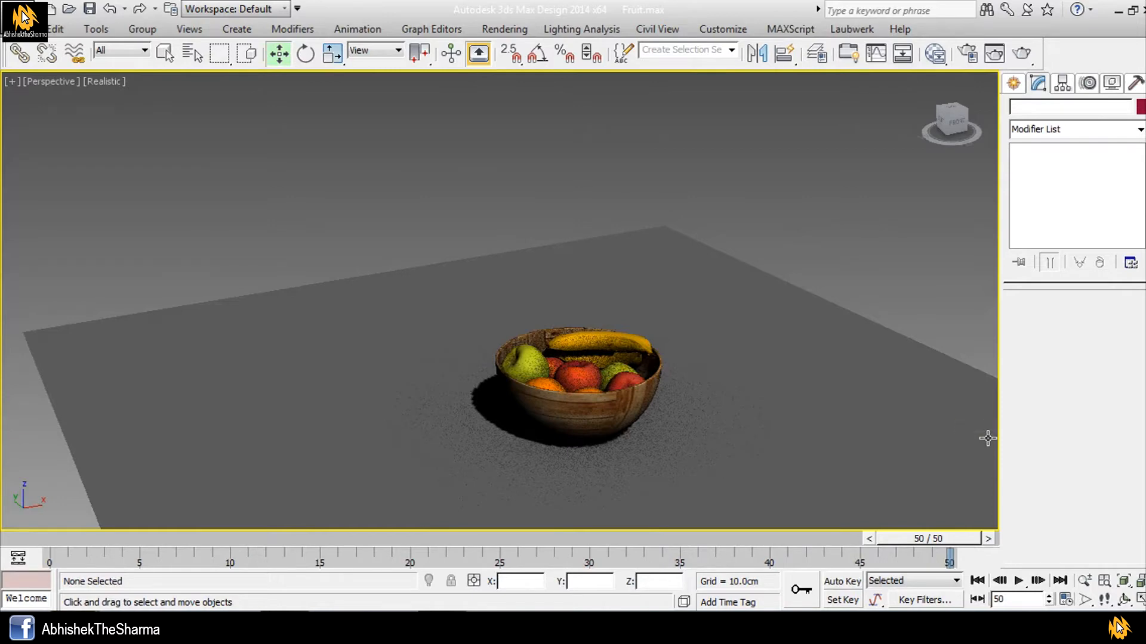